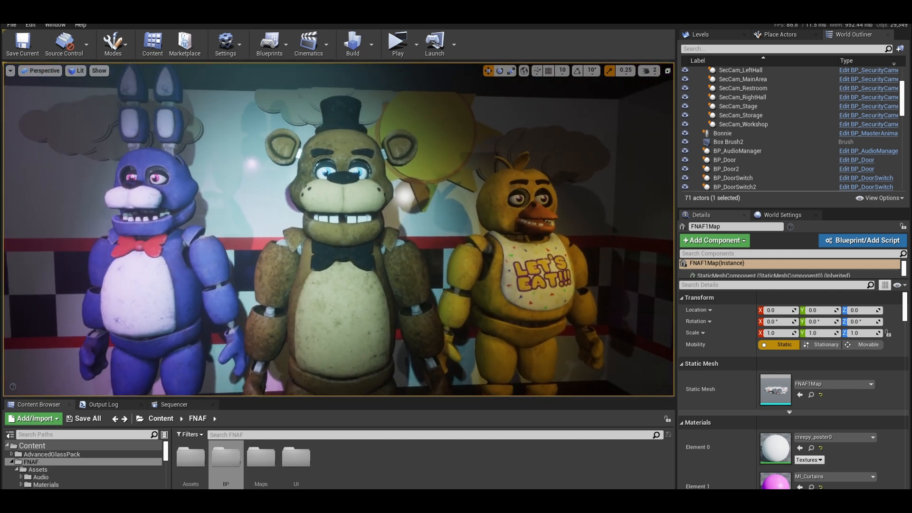
# Play-test the security monitor, switching between the Left Hall and other camera feeds.
pyautogui.click(398, 39)
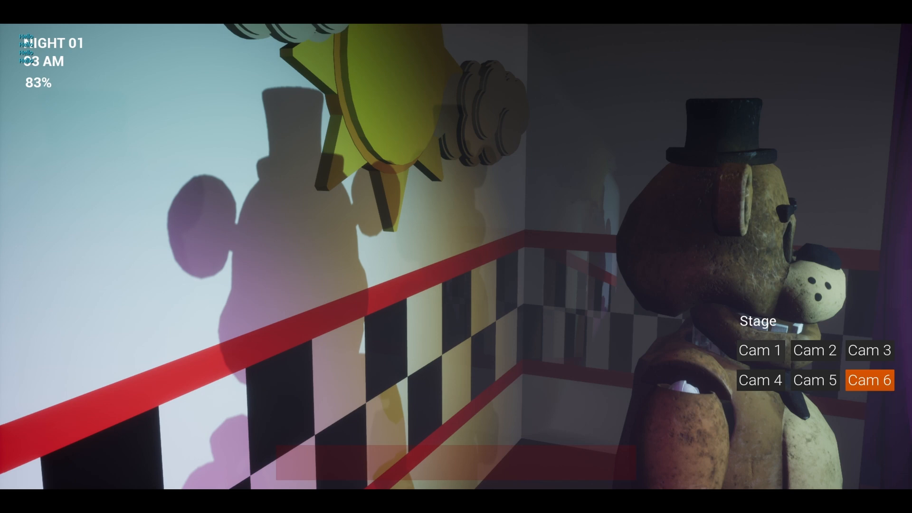
pyautogui.click(868, 350)
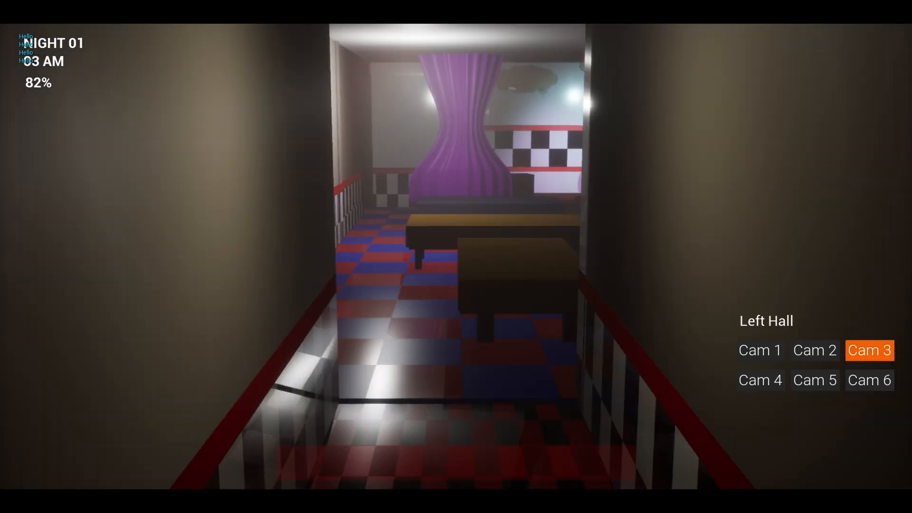
pyautogui.click(760, 380)
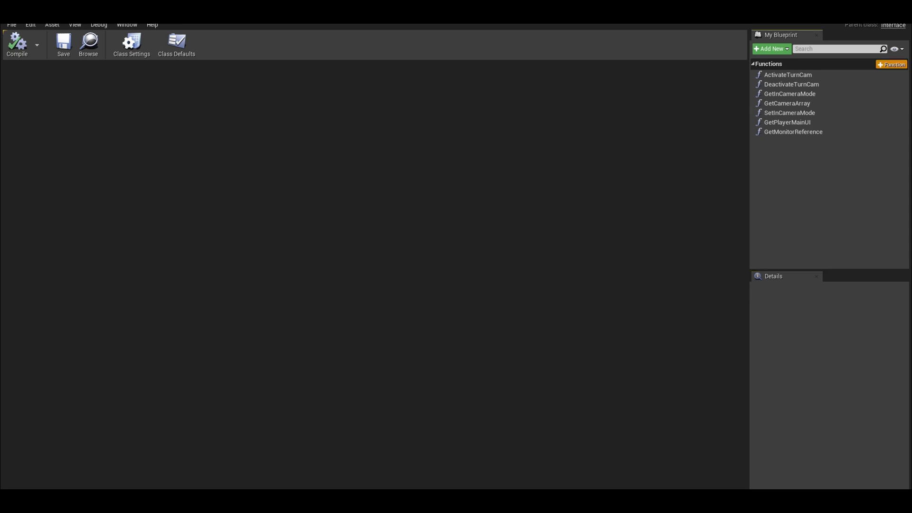
# Add interface functions OnJumpscared and GetPlayerCamera, the latter with a Camera output.
pyautogui.click(890, 64)
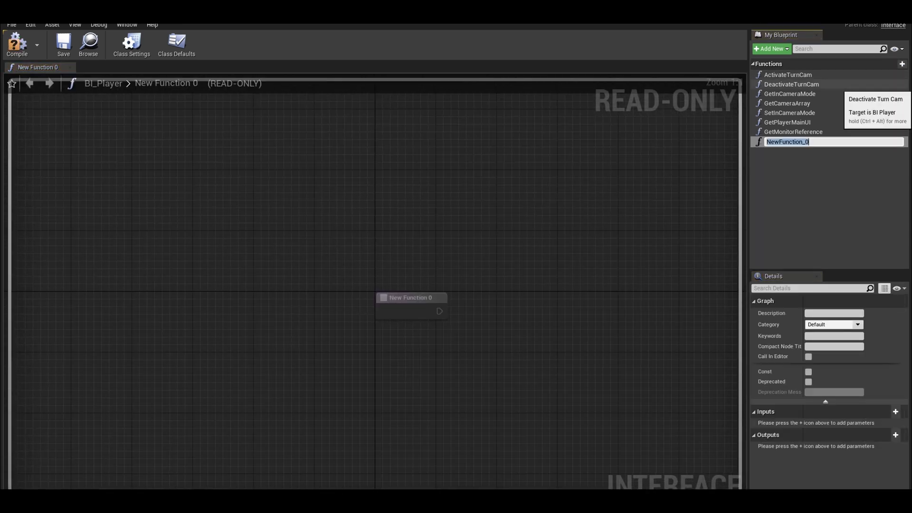
pyautogui.write('OnJumpscared')
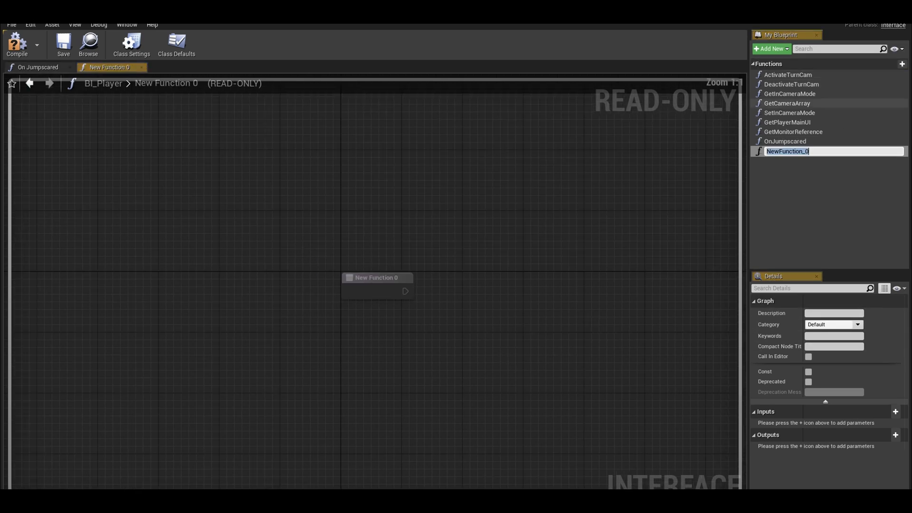
pyautogui.write('GetPlayerCamera')
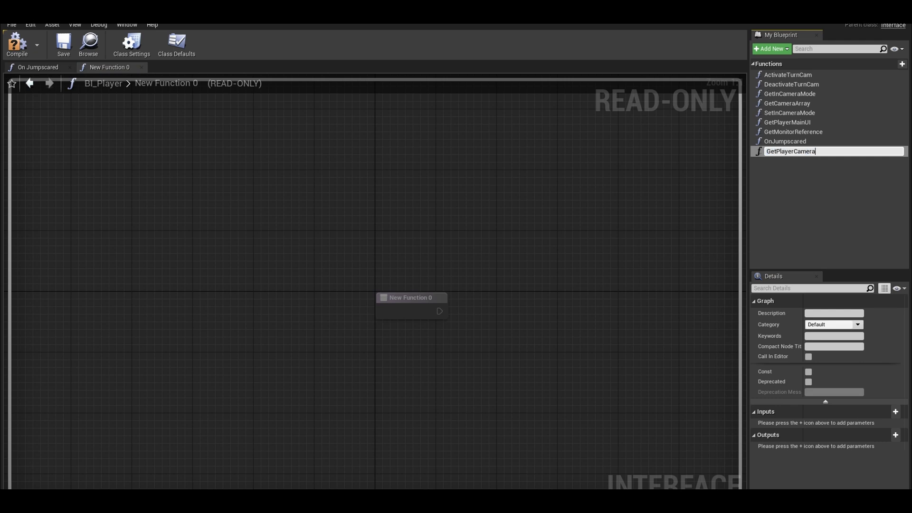
pyautogui.press('Enter')
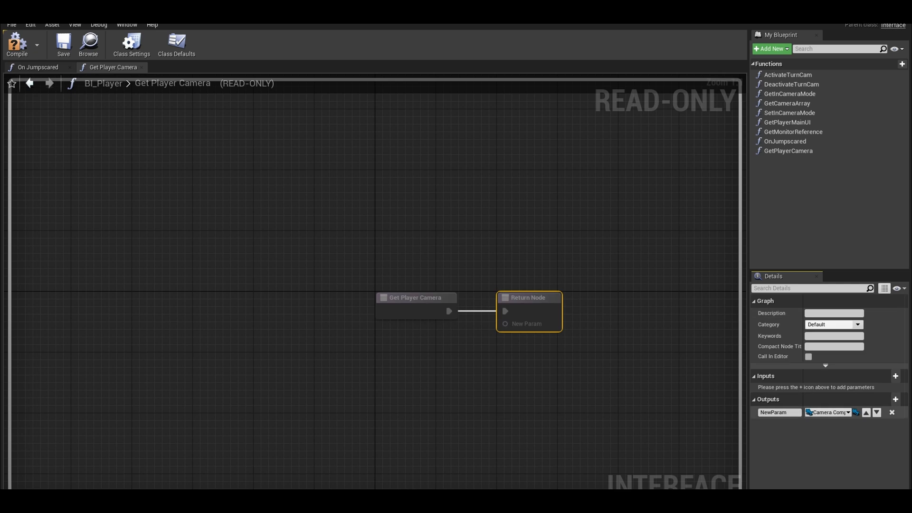
pyautogui.write('Camera')
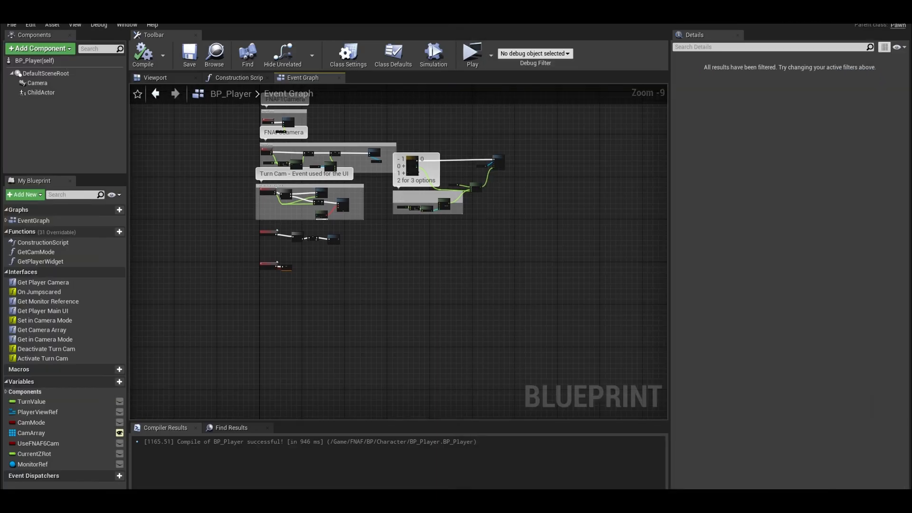
pyautogui.moveTo(42, 282)
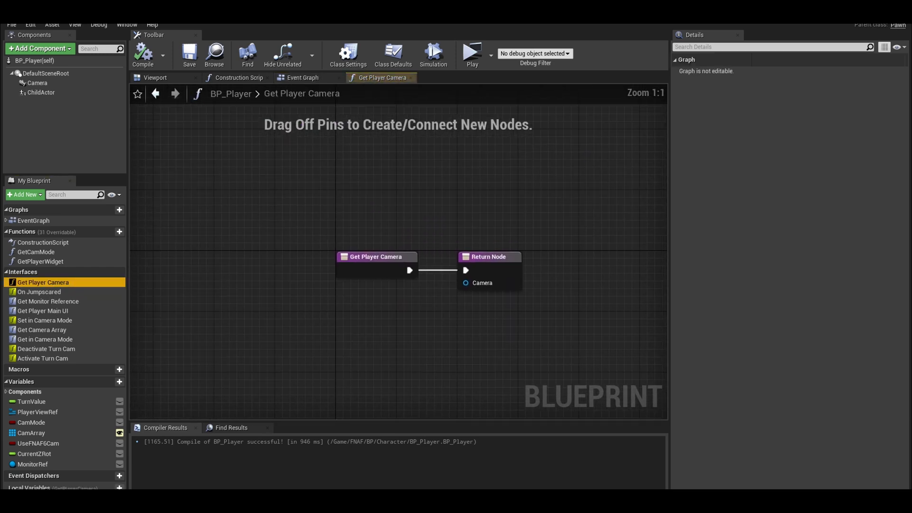
# Return the Camera component from Get Player Camera and add Event On Jumpscared.
pyautogui.click(34, 82)
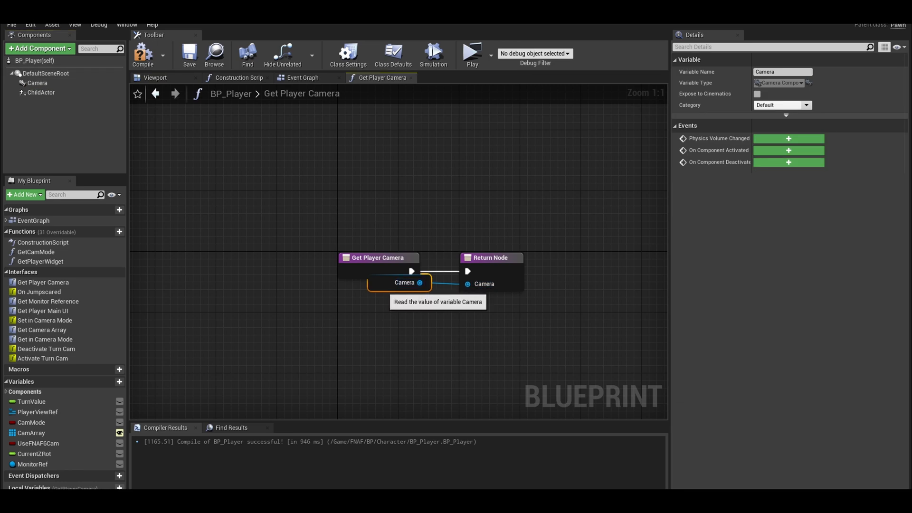
pyautogui.moveTo(400, 282); pyautogui.dragTo(368, 297)
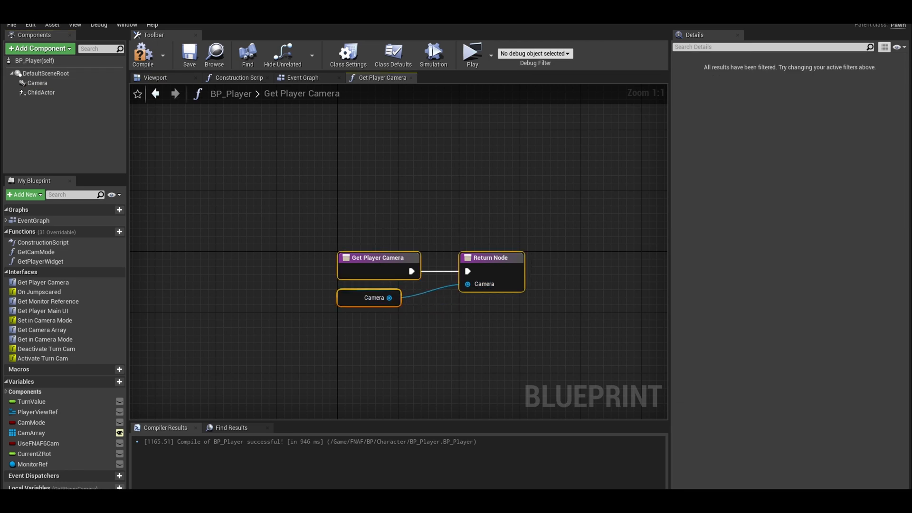
pyautogui.moveTo(38, 291)
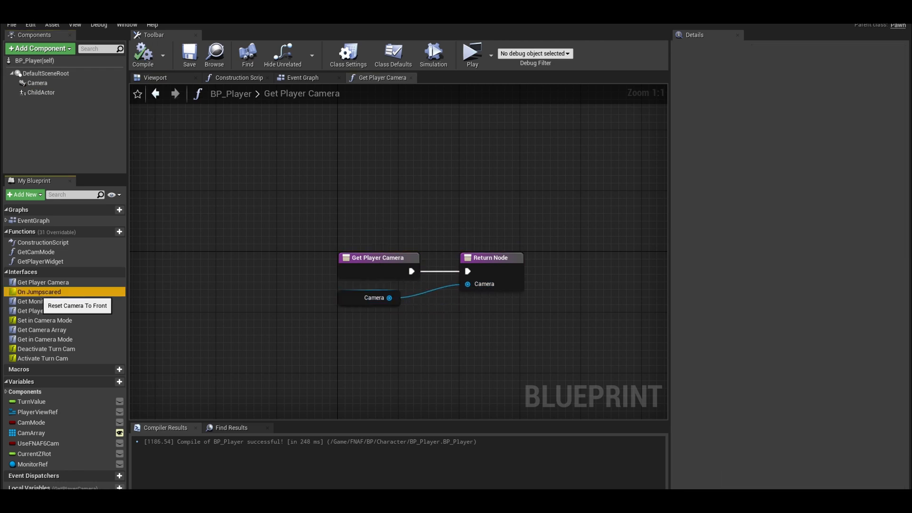
pyautogui.click(302, 78)
pyautogui.write('disab')
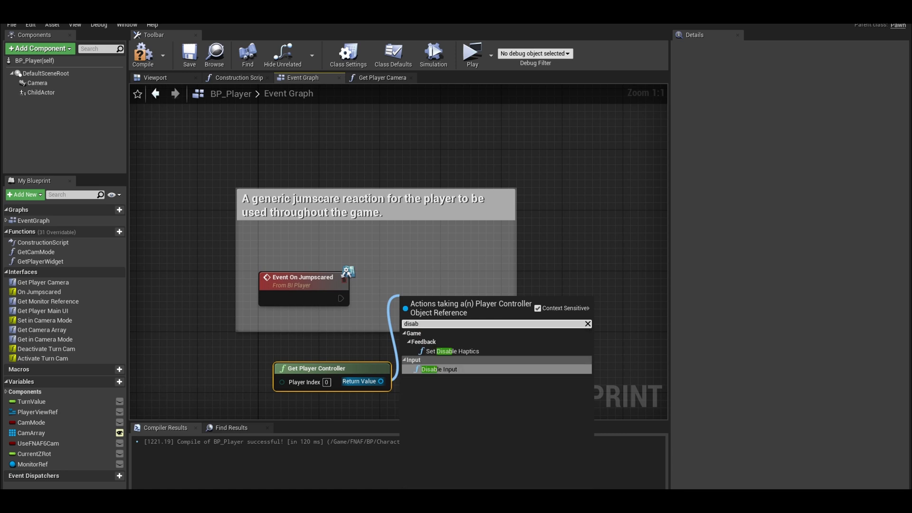
# Chain Disable Input, ignore look input, Remove All Widgets and Set View Target to self.
pyautogui.click(438, 368)
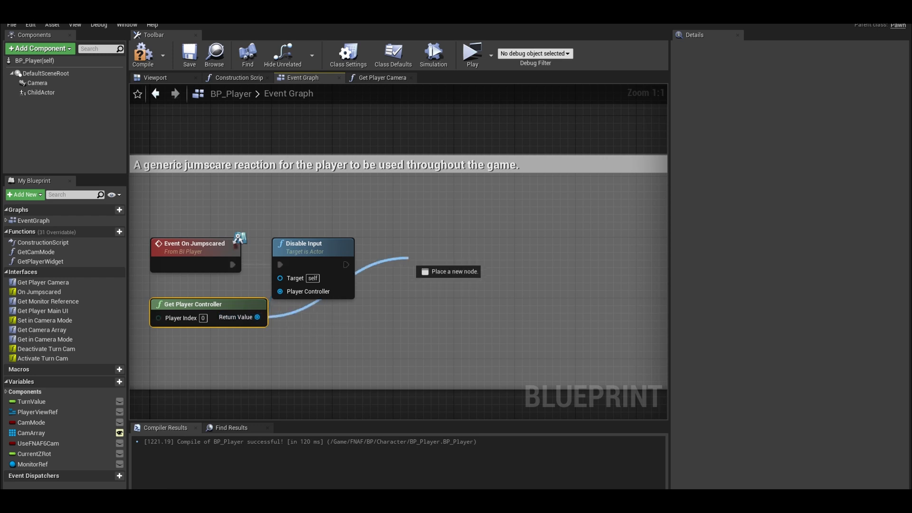
pyautogui.click(448, 272)
pyautogui.write('self')
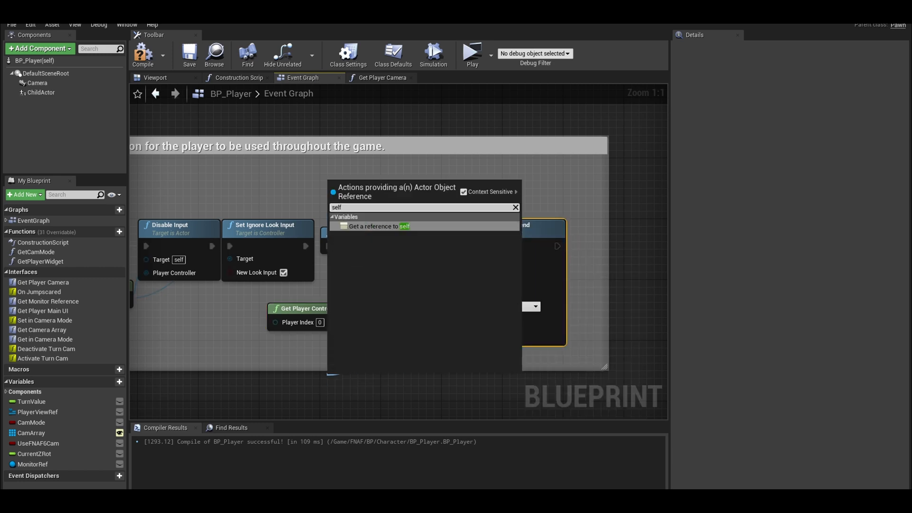
pyautogui.click(378, 226)
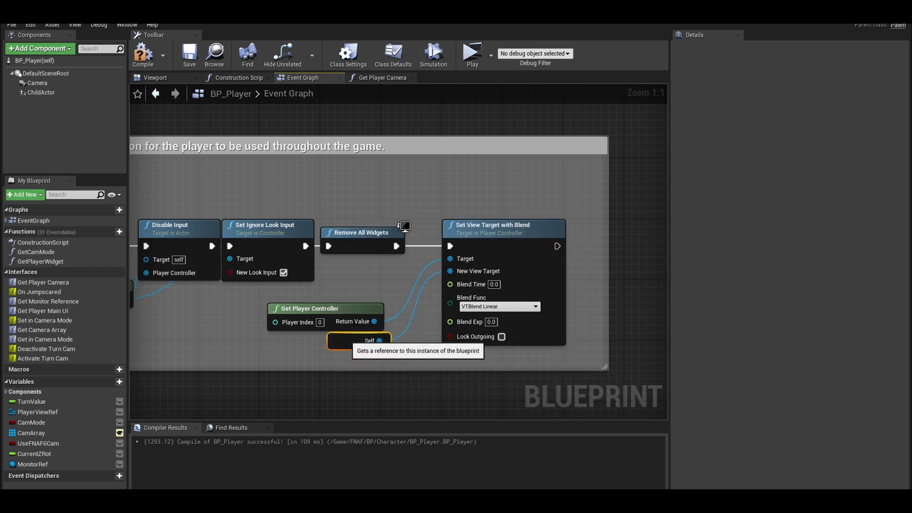
# Add a SetWorldRotation call on the camera after the view-target blend.
pyautogui.rightClick(492, 228)
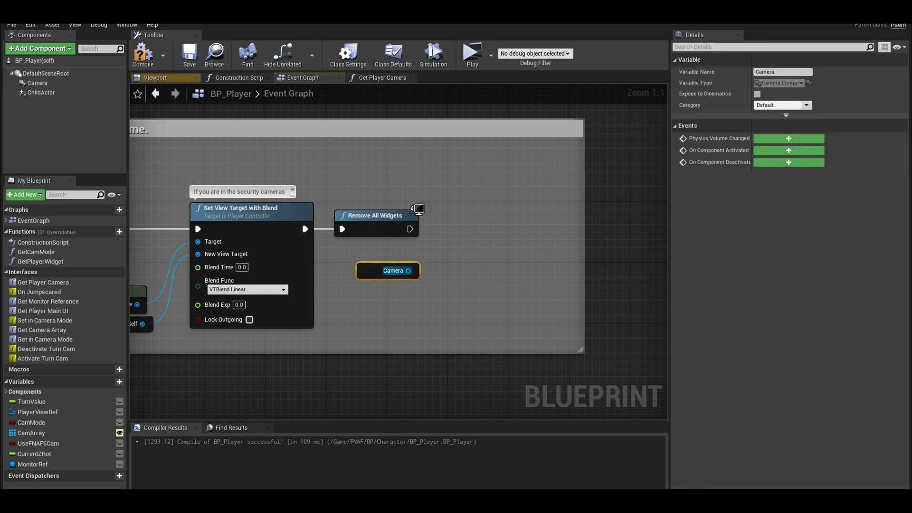
pyautogui.write('setworldro')
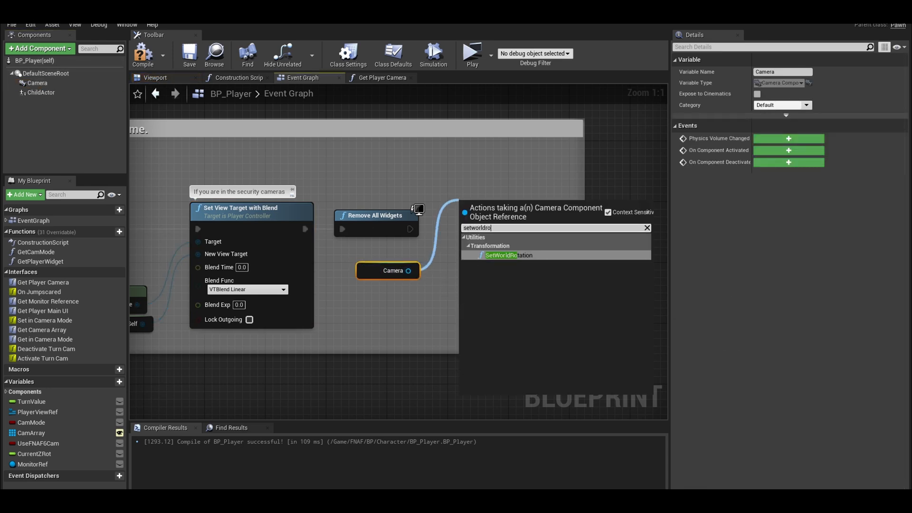
pyautogui.click(505, 254)
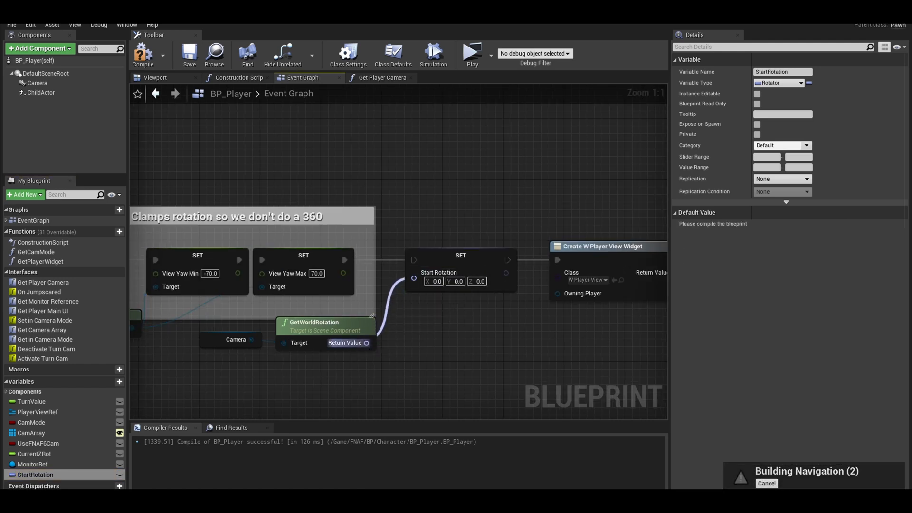
# Set a StartRotation Rotator variable from the camera's world rotation at setup.
pyautogui.click(304, 254)
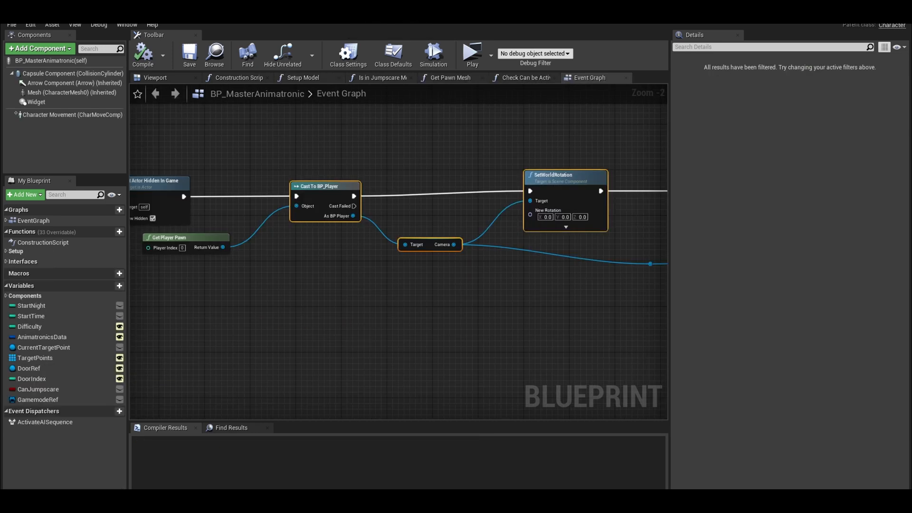
# Call On Jumpscared (Message) on the player pawn, replacing the cast and camera rotation.
pyautogui.scroll(-3)
pyautogui.write('o')
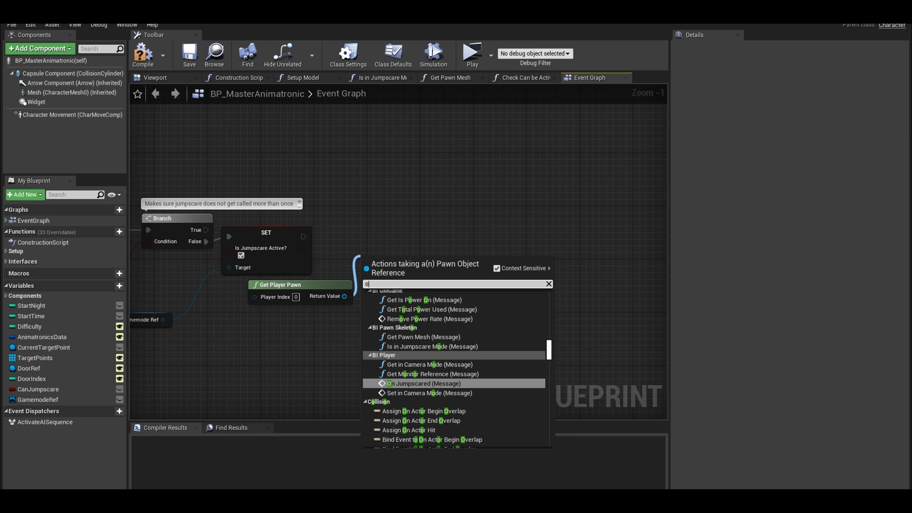
pyautogui.click(423, 383)
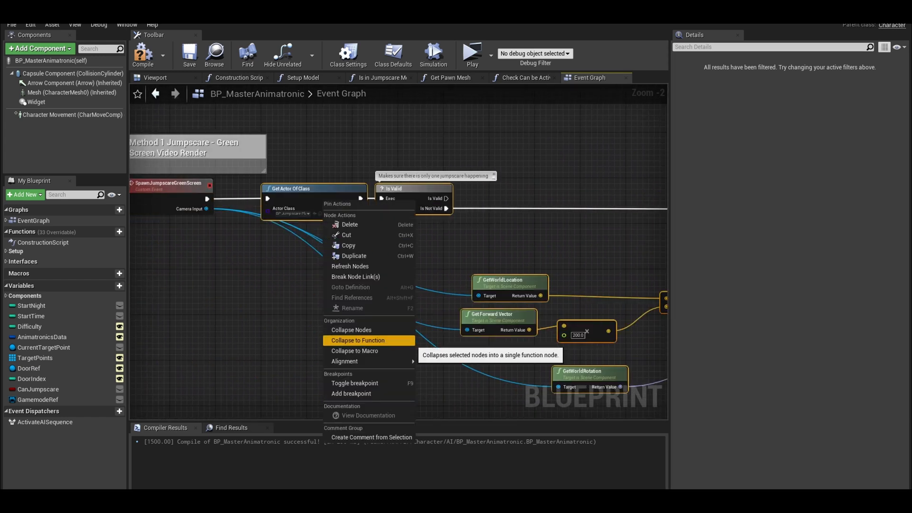
# Collapse the Method 1 green screen nodes into a Spawn Green Screen Method function.
pyautogui.click(357, 340)
pyautogui.write('SpawnGreenScreenMethod')
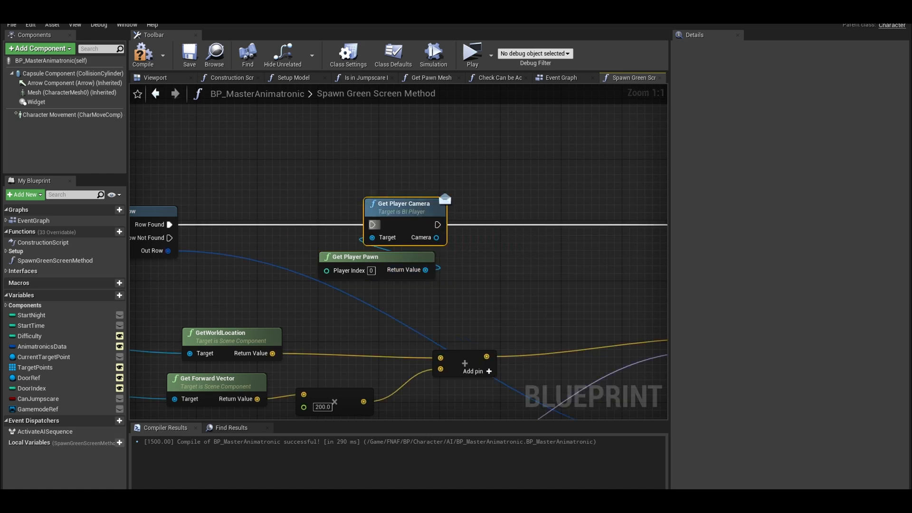
# Promote the fetched player camera to a localCamera variable and read it for the vector nodes.
pyautogui.moveTo(436, 237); pyautogui.dragTo(482, 256)
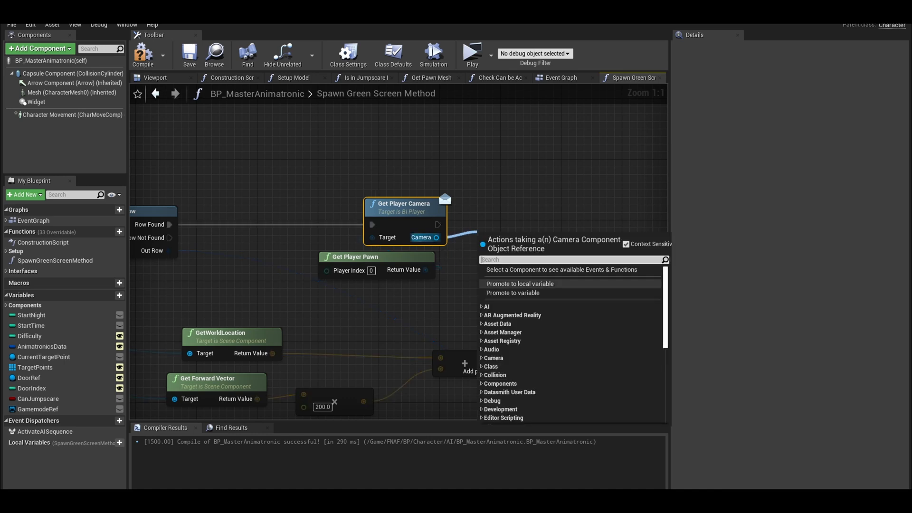
pyautogui.click(520, 283)
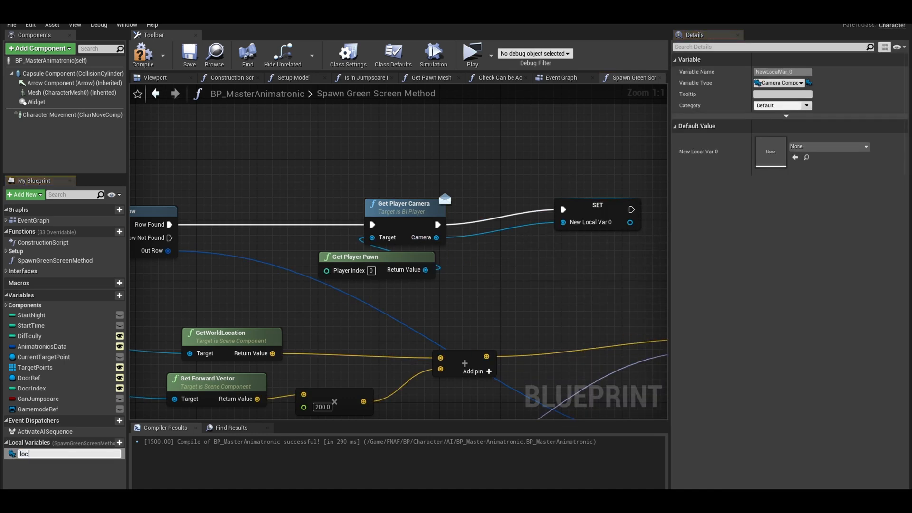
pyautogui.write('localCamera')
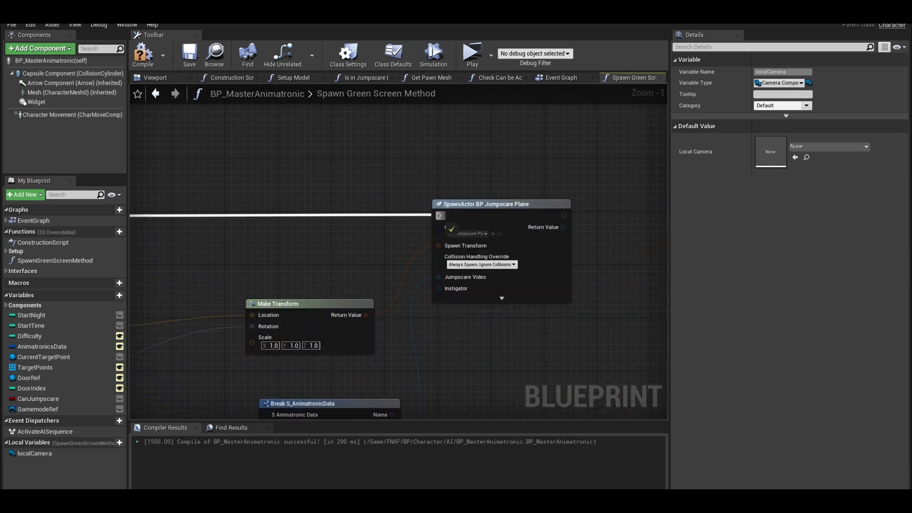
pyautogui.scroll(-3)
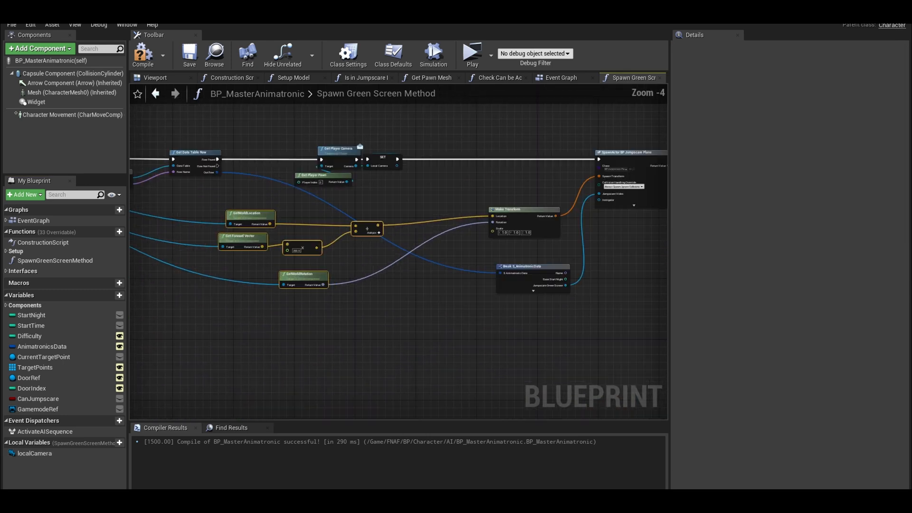
pyautogui.click(26, 453)
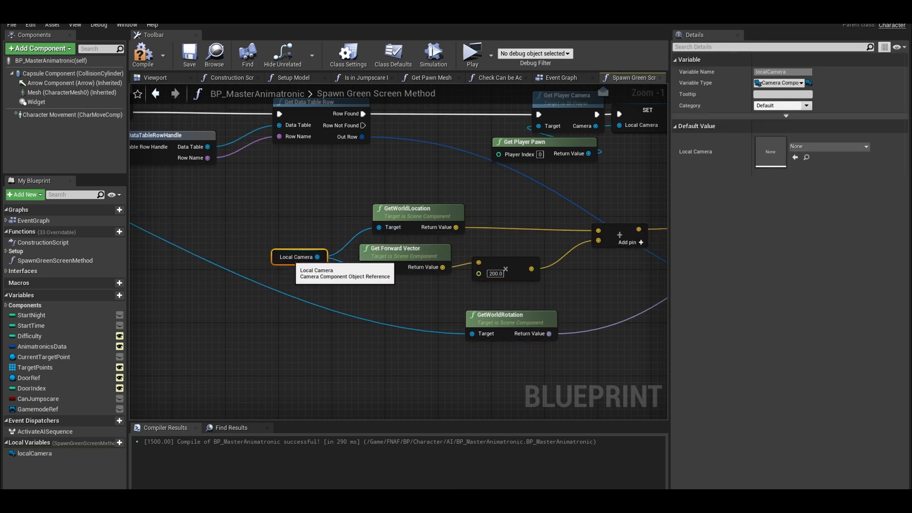
pyautogui.moveTo(471, 333)
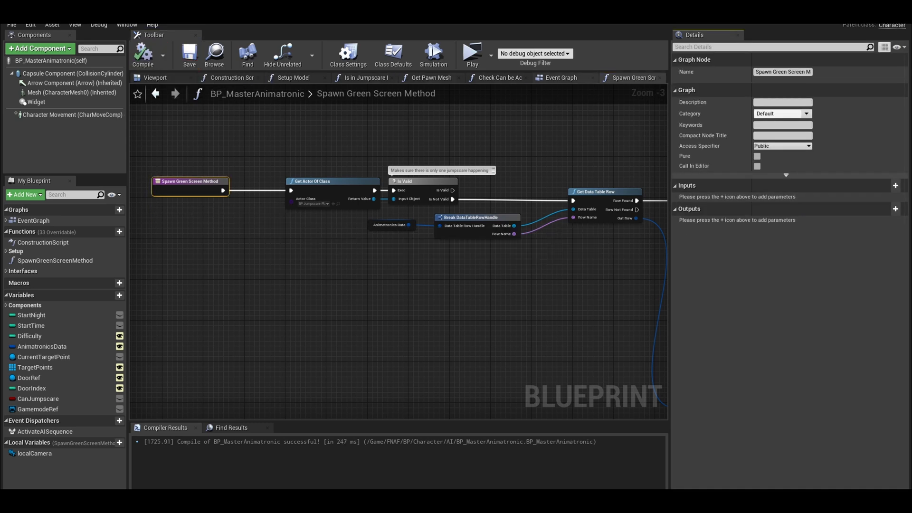
pyautogui.click(560, 78)
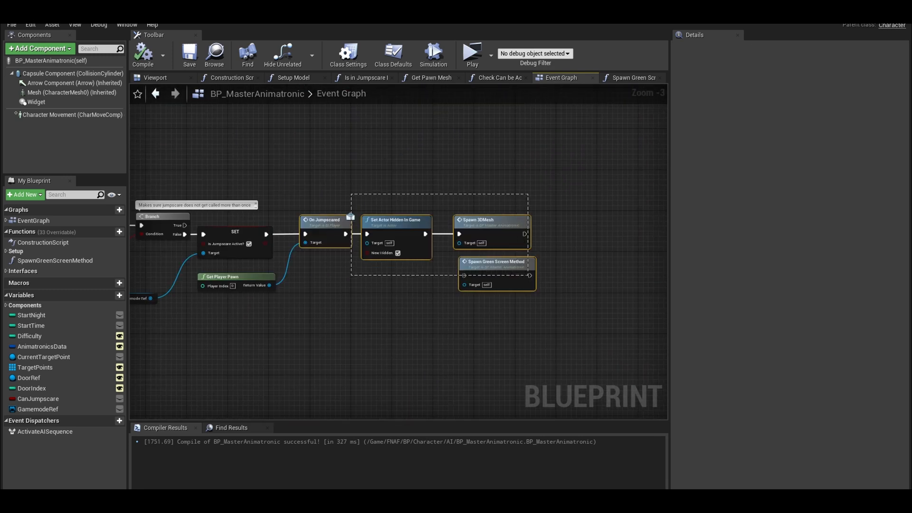
# Run a play session to check the reworked jumpscare on Night 01.
pyautogui.click(473, 54)
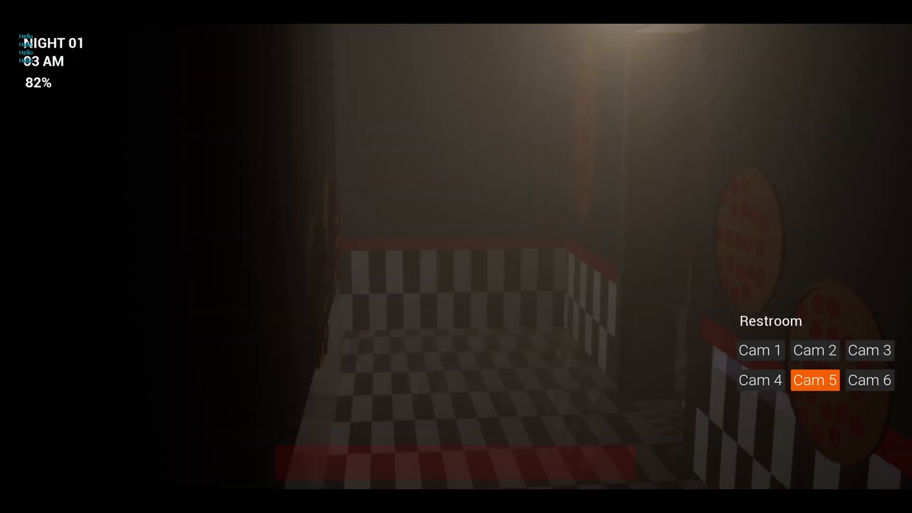